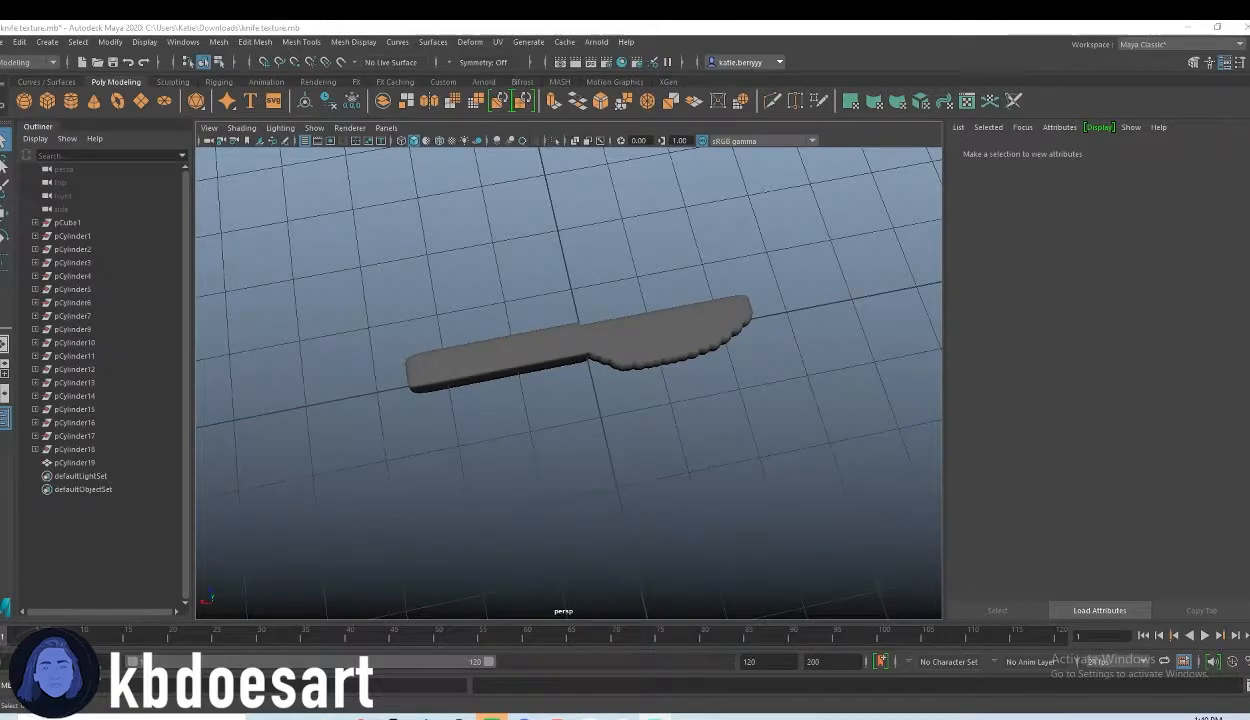
pyautogui.moveTo(350, 414)
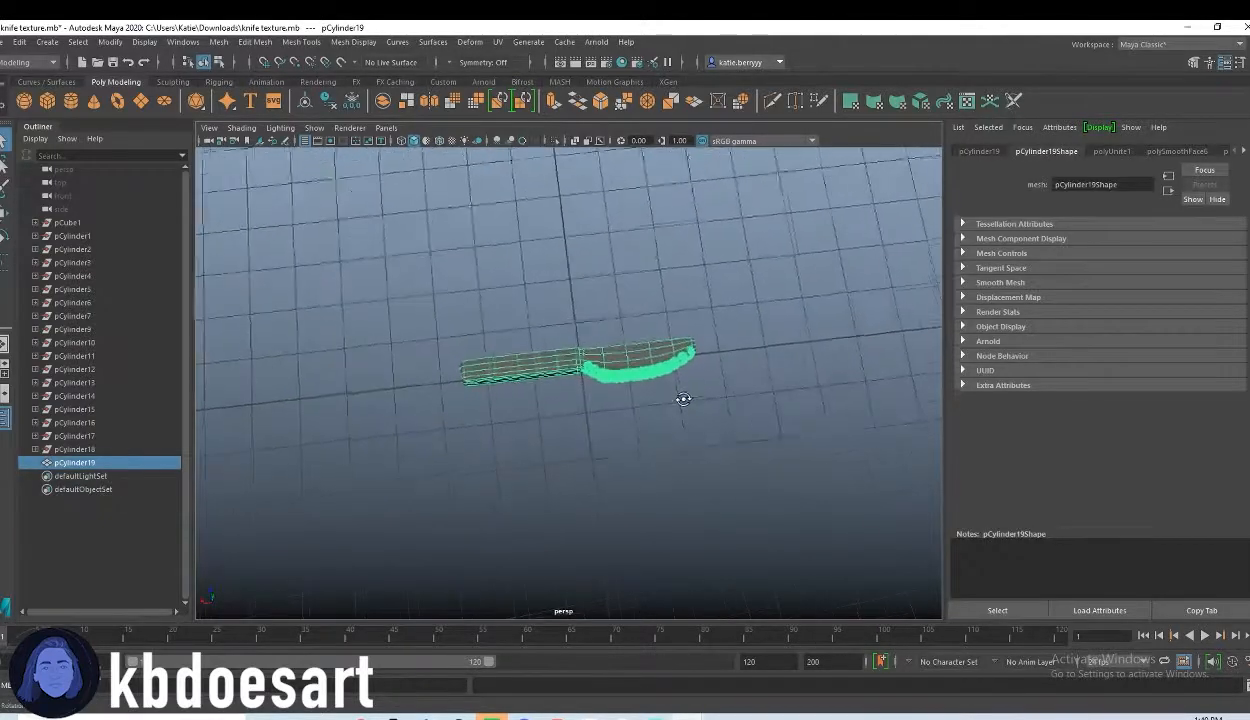
# - Assign a new aiStandardSurface material to the knife handle after inspecting it from both sides
pyautogui.moveTo(684, 400); pyautogui.dragTo(612, 308)
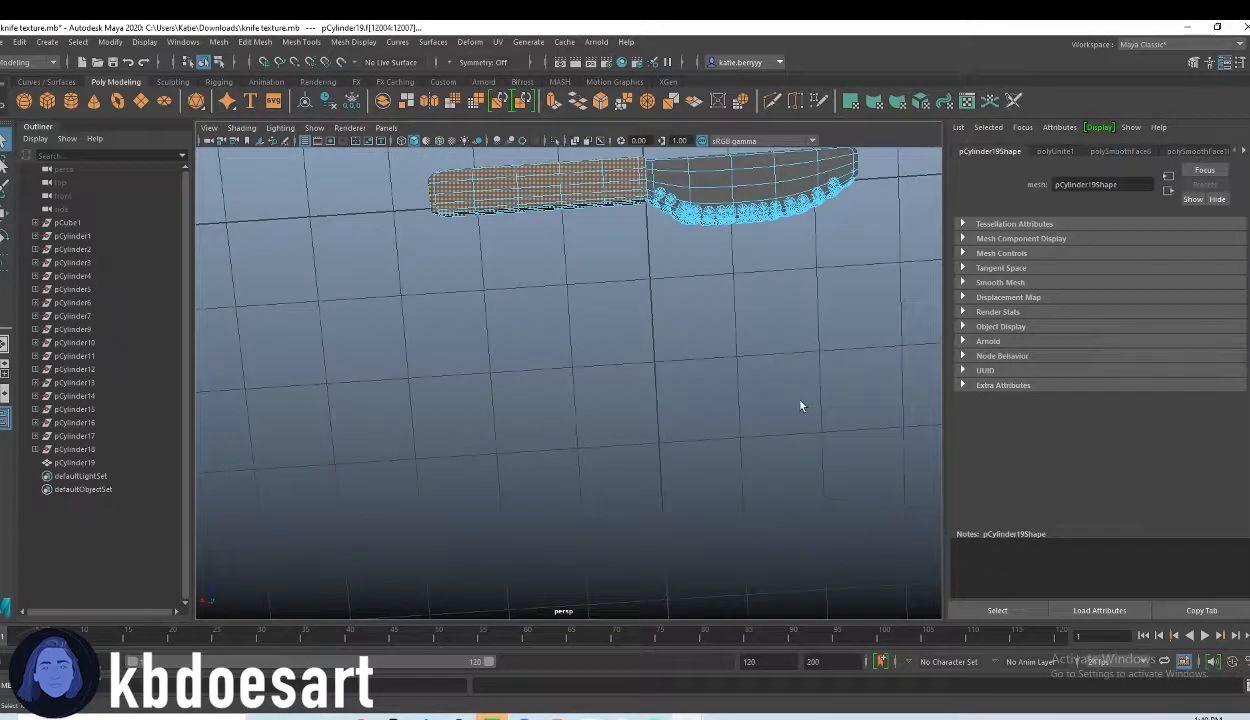
pyautogui.moveTo(700, 200); pyautogui.dragTo(468, 304)
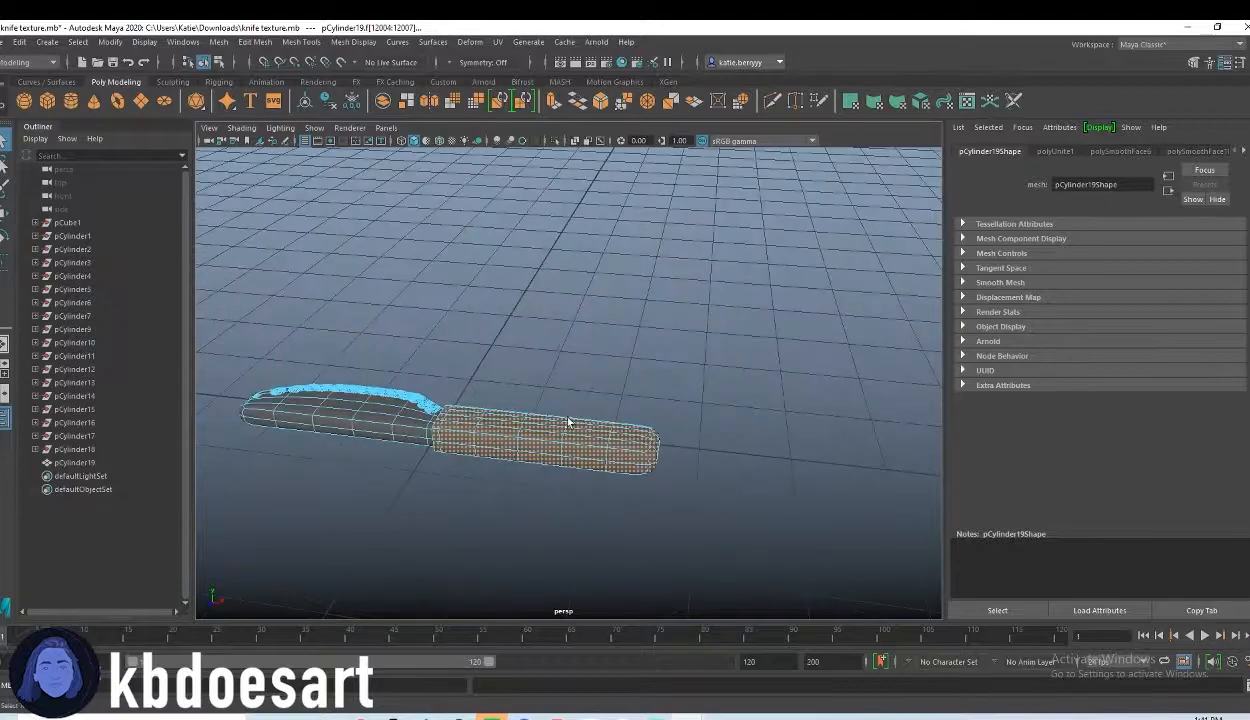
pyautogui.click(544, 424)
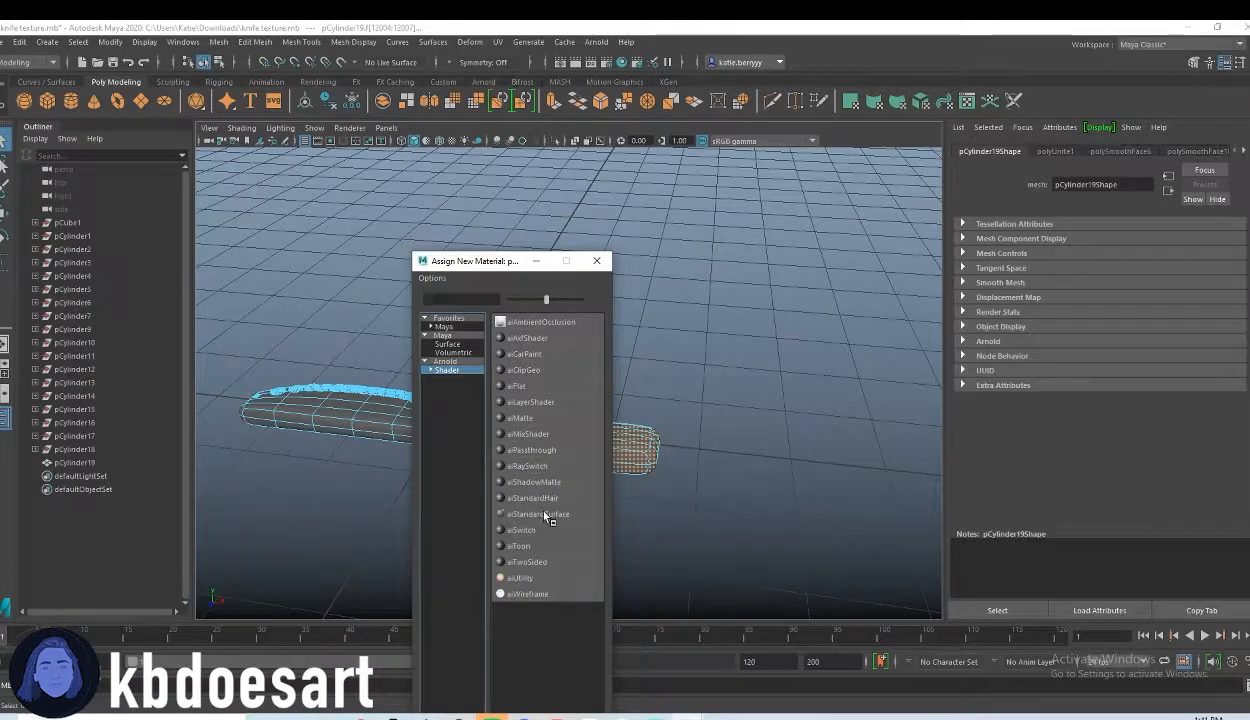
pyautogui.click(540, 512)
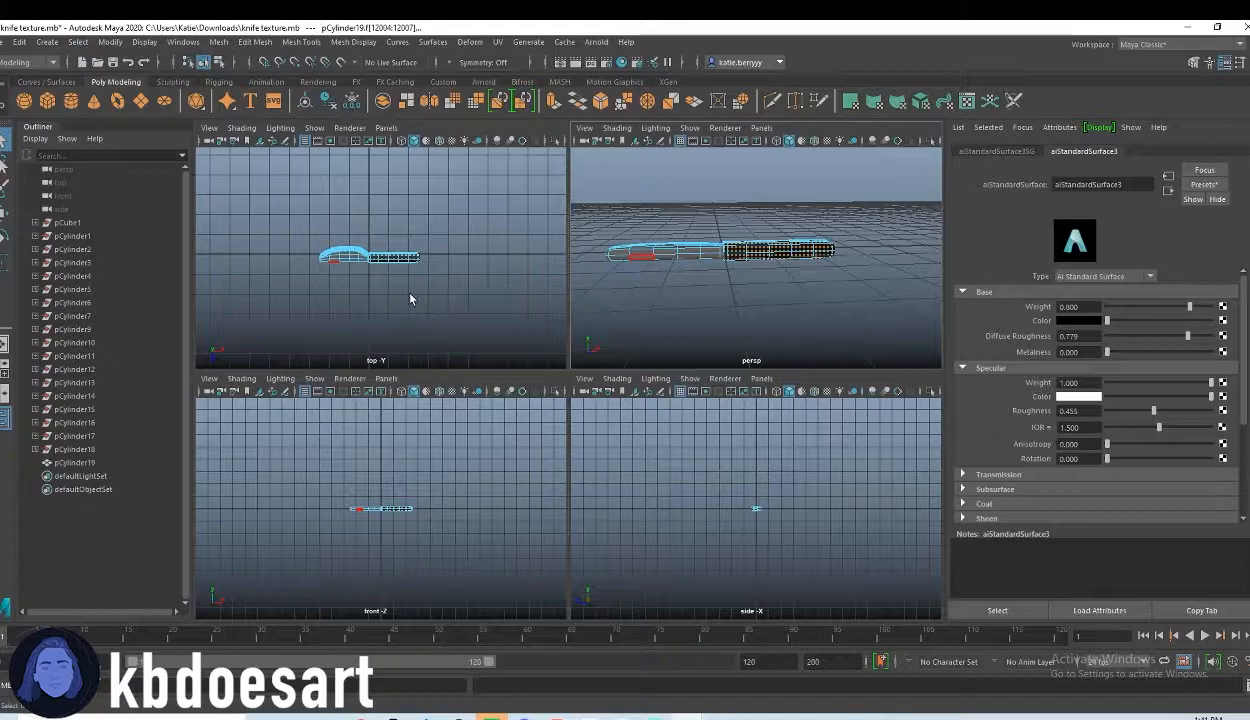
# - Assign a separate aiStandardSurface material to the knife blade
pyautogui.rightClick(484, 380)
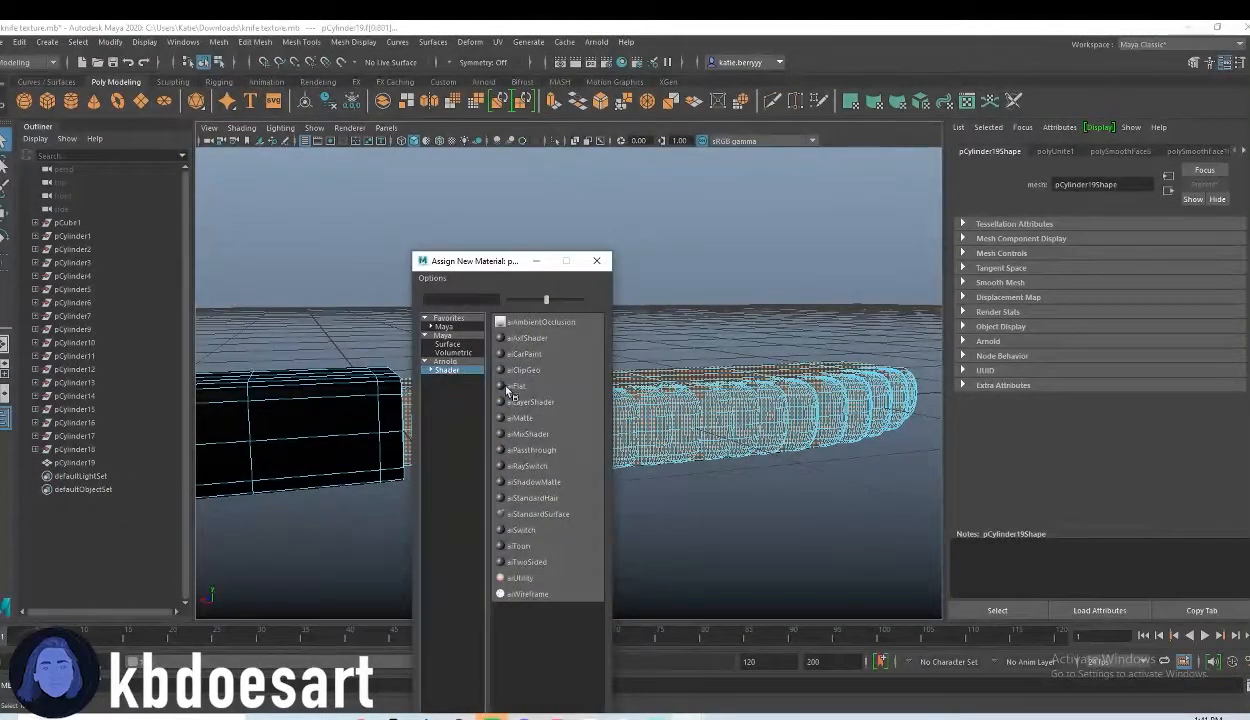
pyautogui.click(538, 512)
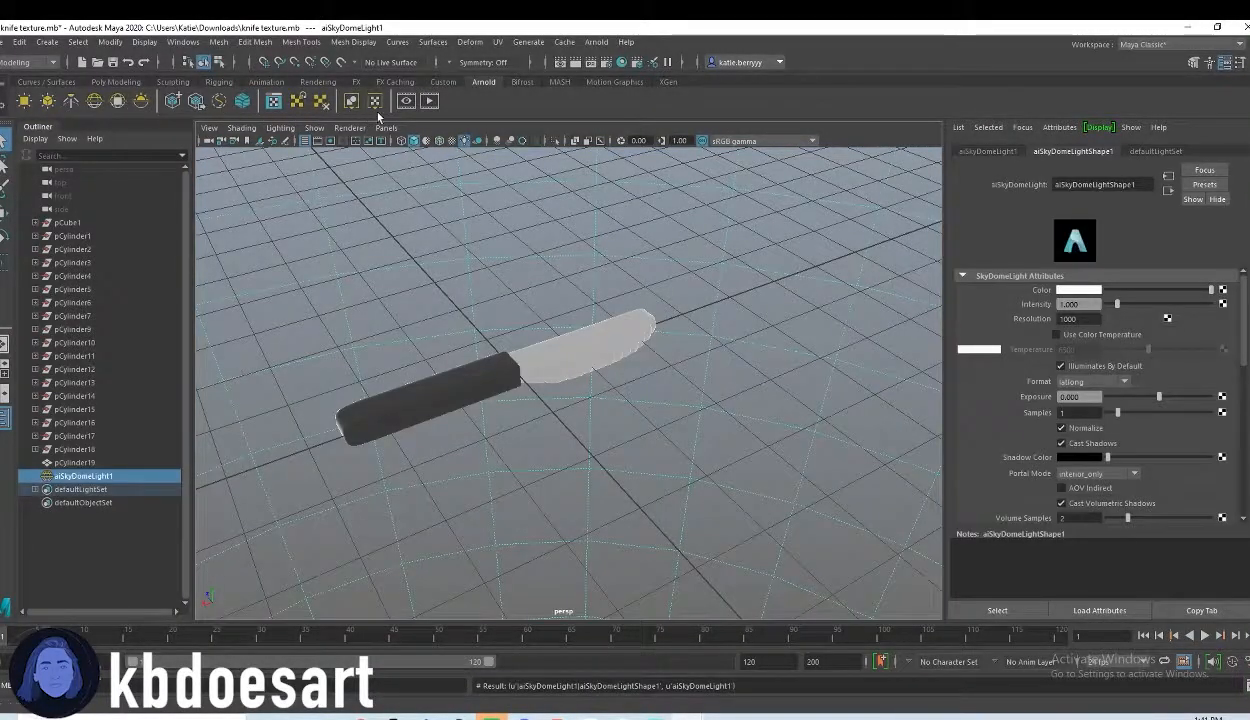
# - Add a polygon plane from the Poly Modeling shelf as a flat ground under the knife
pyautogui.click(114, 82)
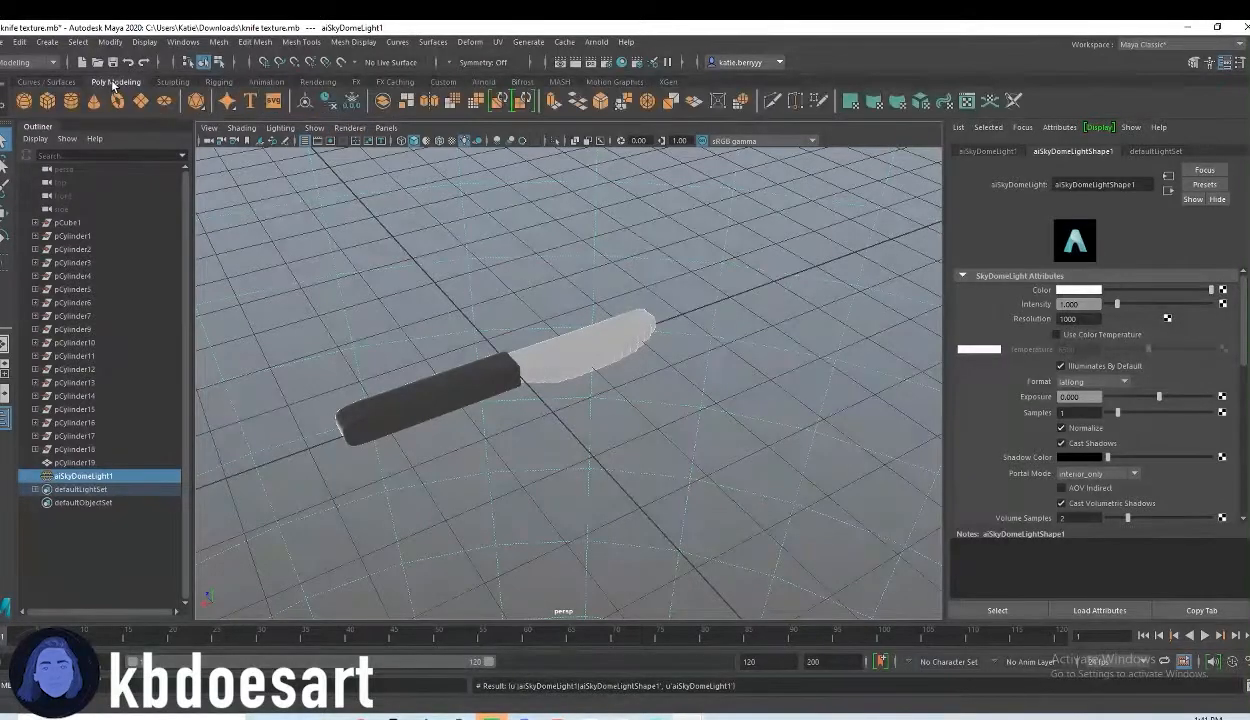
pyautogui.click(64, 488)
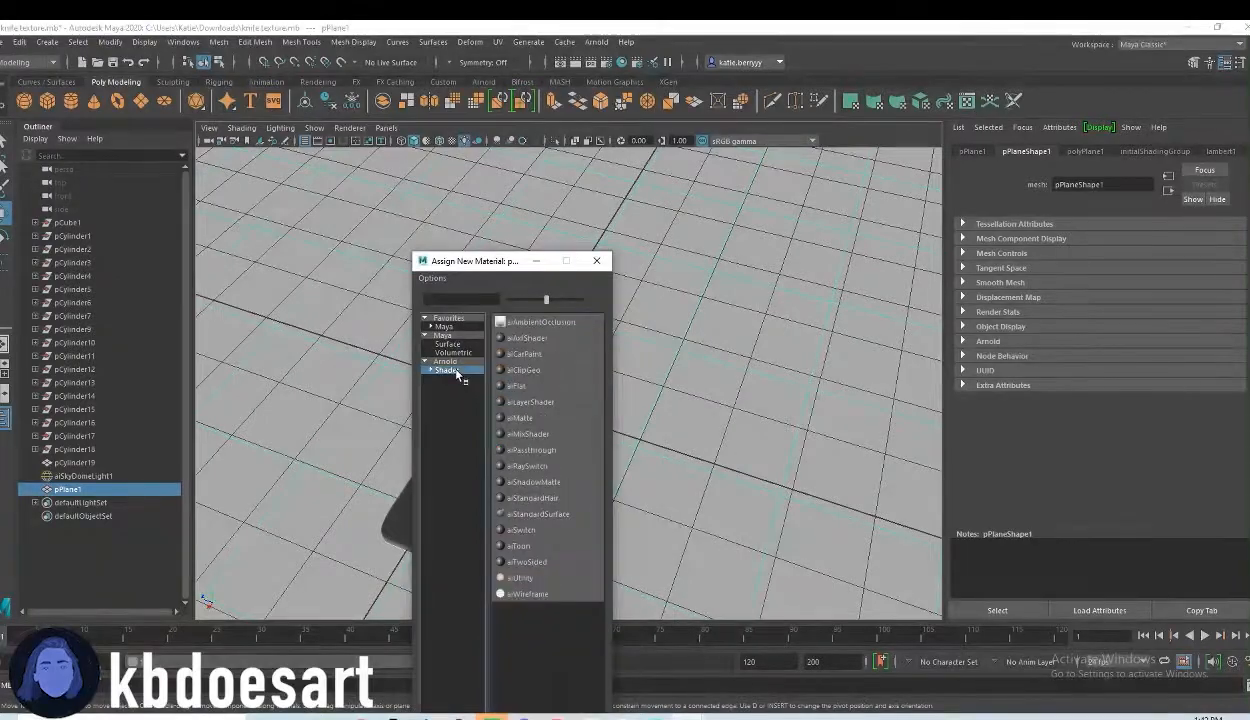
# - Give the ground plane an aiStandardSurface with a Checker texture on Base Color and scale it up
pyautogui.click(532, 496)
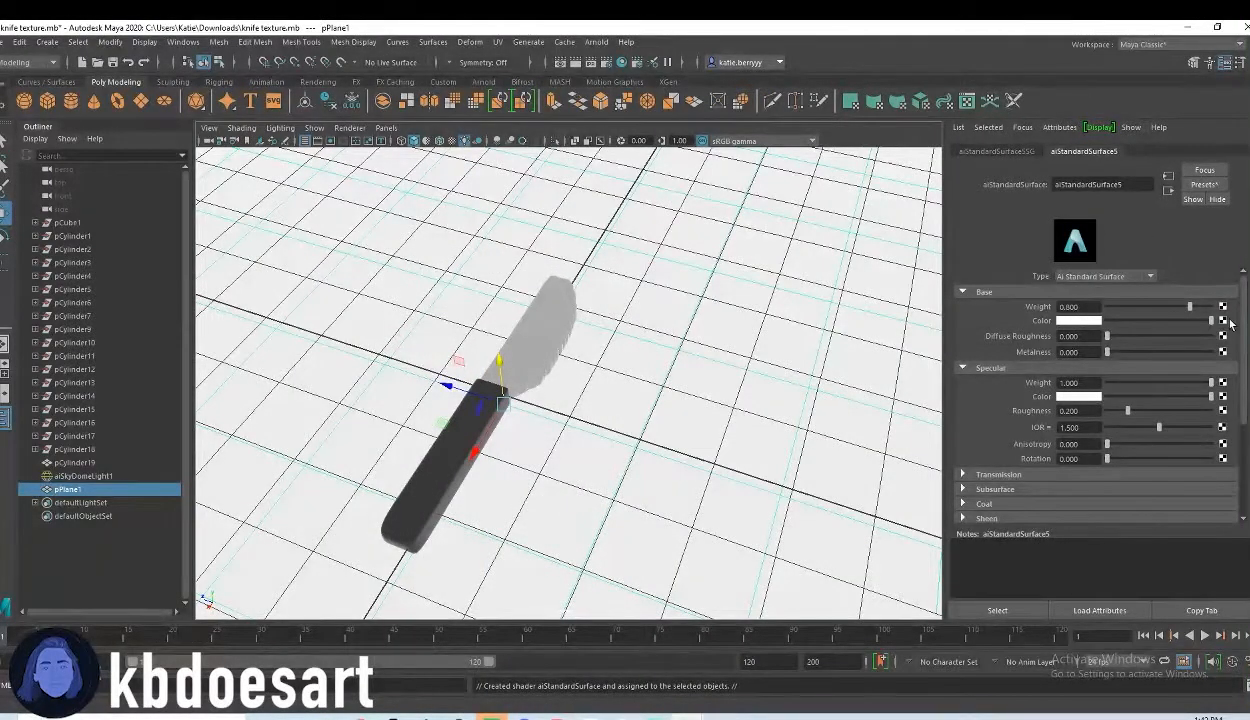
pyautogui.click(1222, 320)
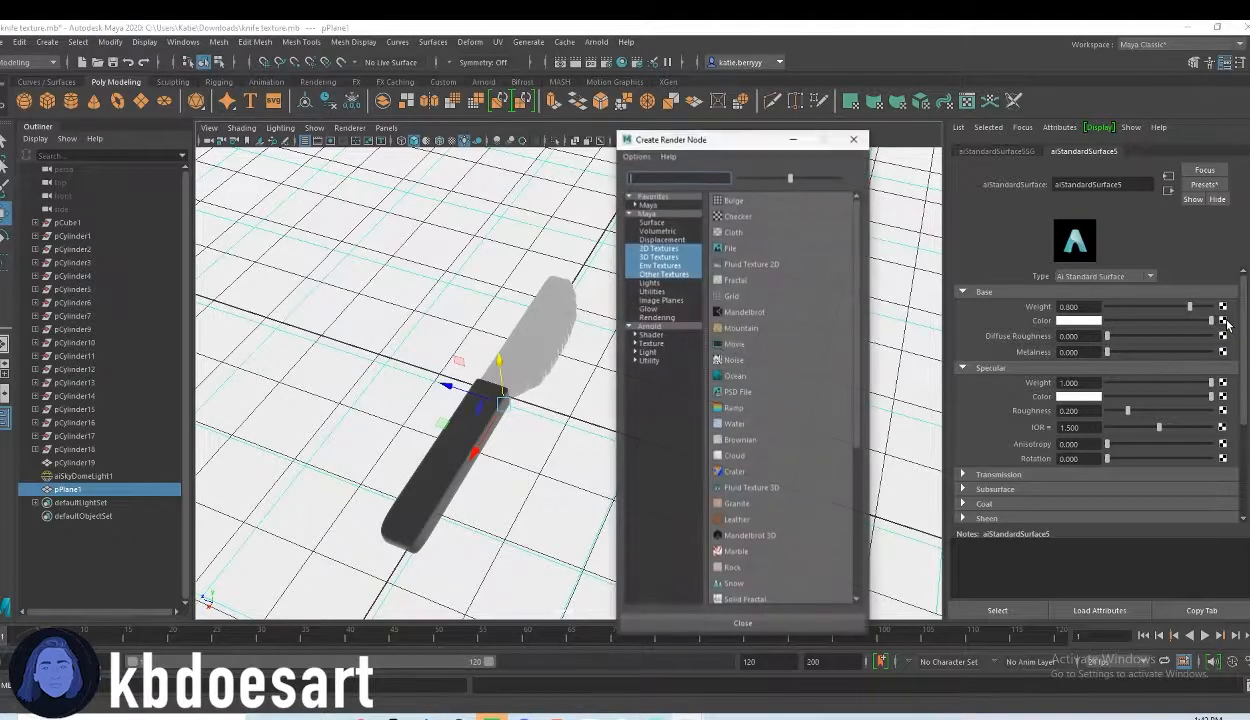
pyautogui.click(736, 216)
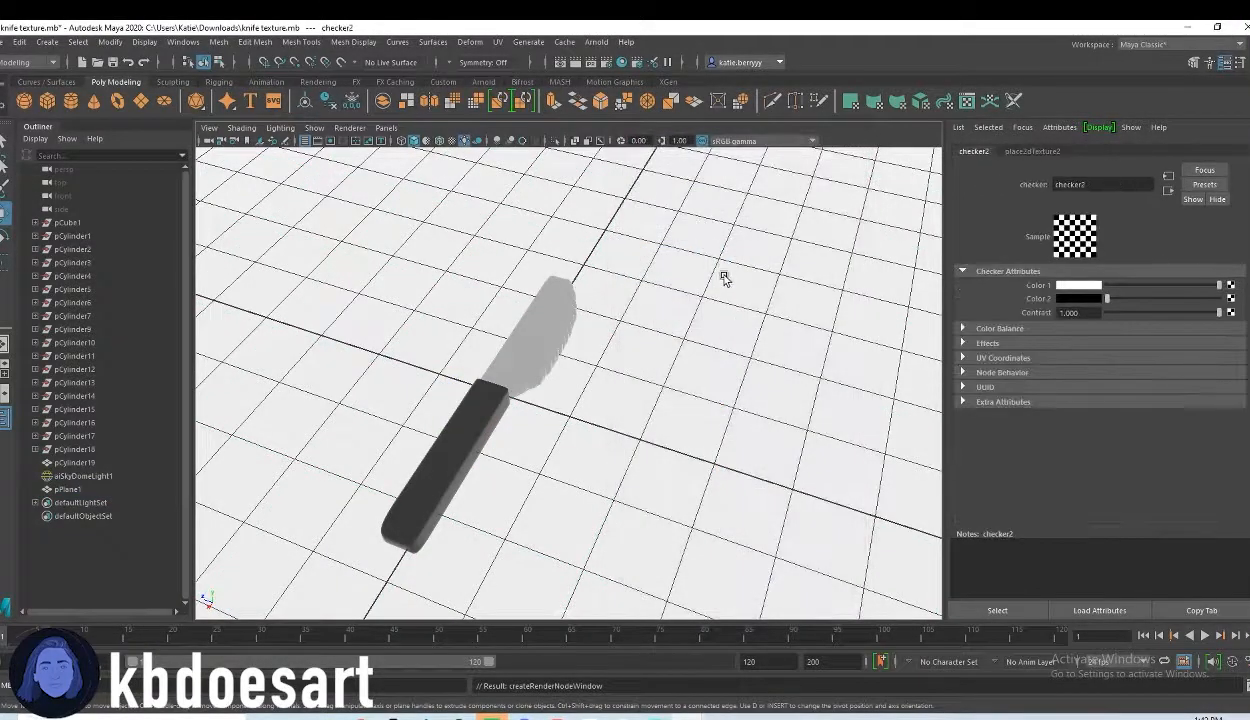
pyautogui.moveTo(724, 276); pyautogui.dragTo(688, 374)
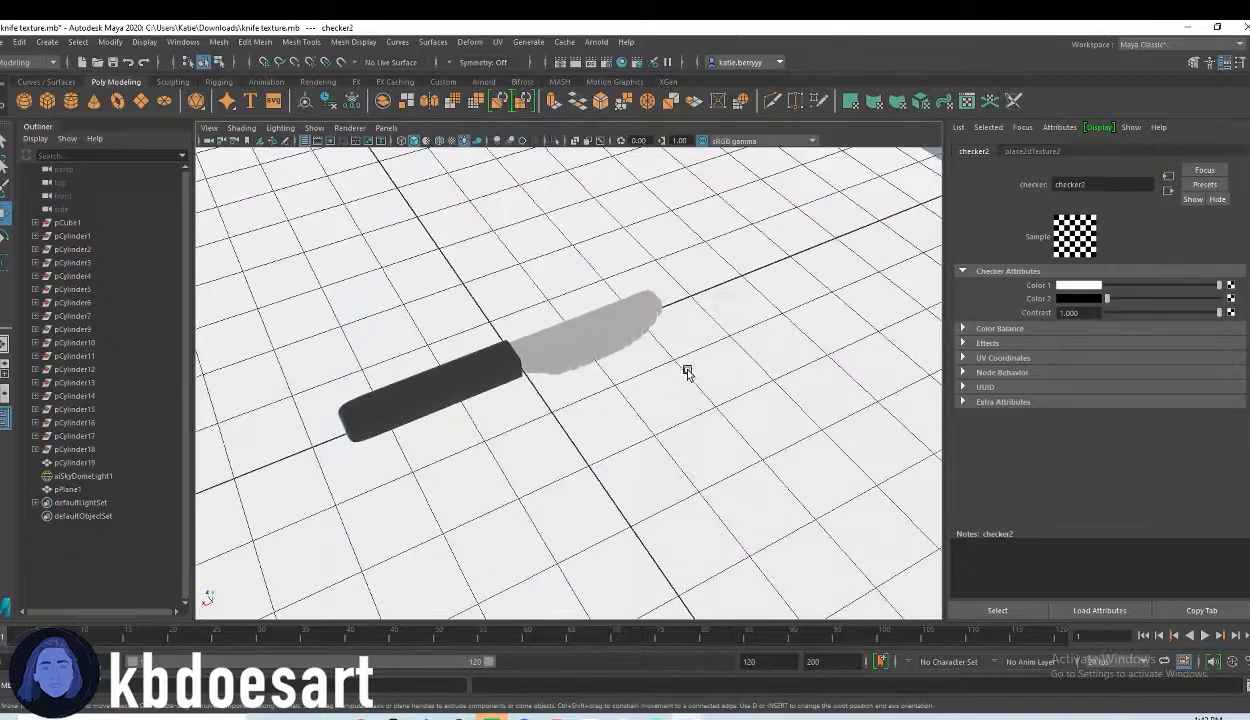
pyautogui.moveTo(688, 376); pyautogui.dragTo(662, 244)
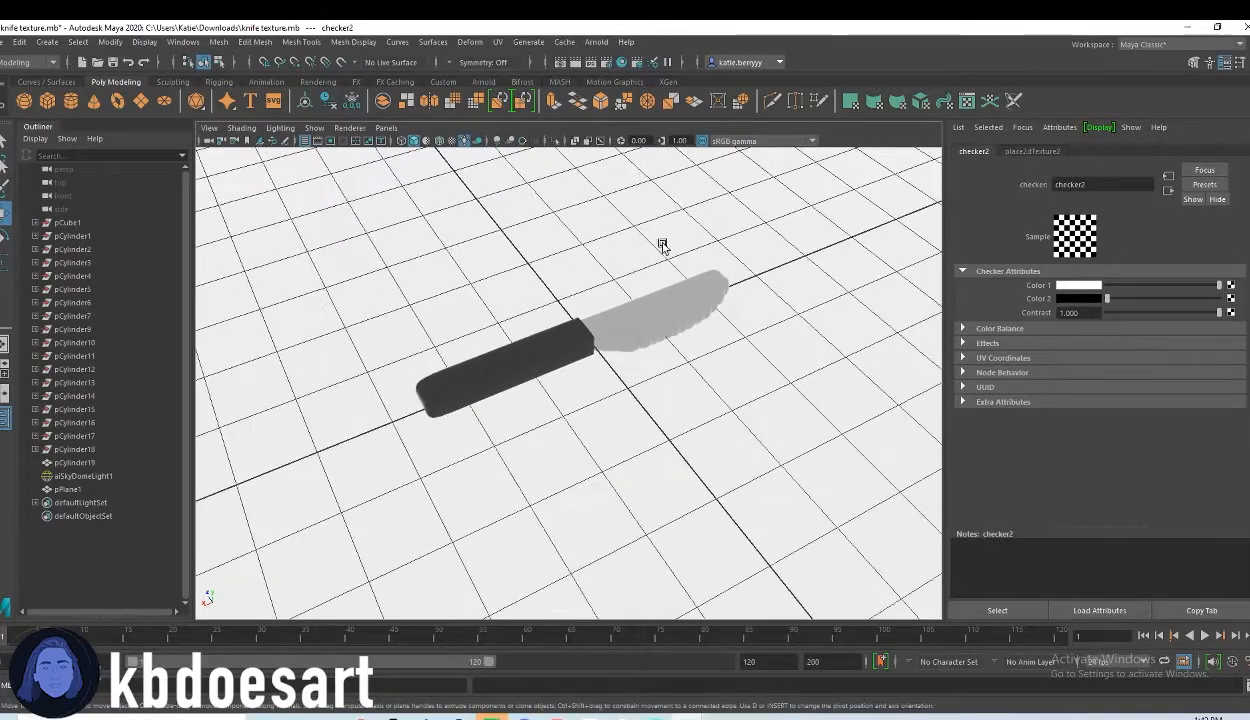
# - Start an Arnold render preview of the knife on the plane via the Arnold menu
pyautogui.click(596, 42)
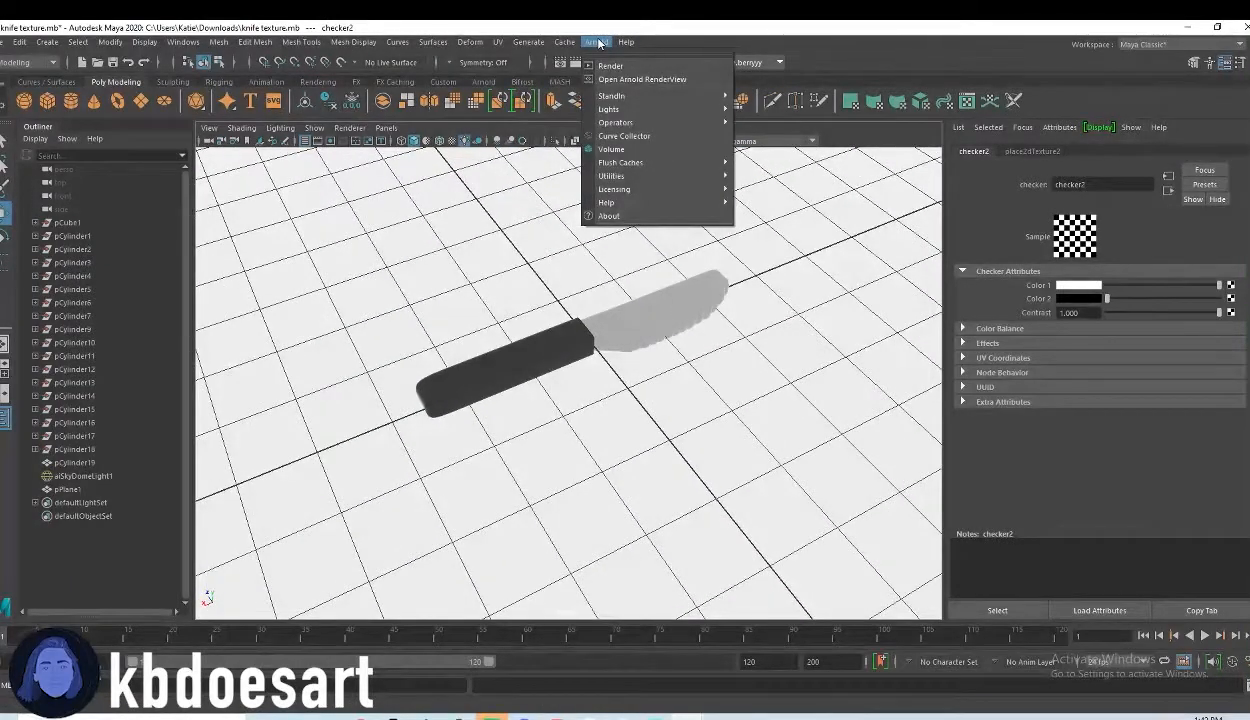
pyautogui.click(642, 80)
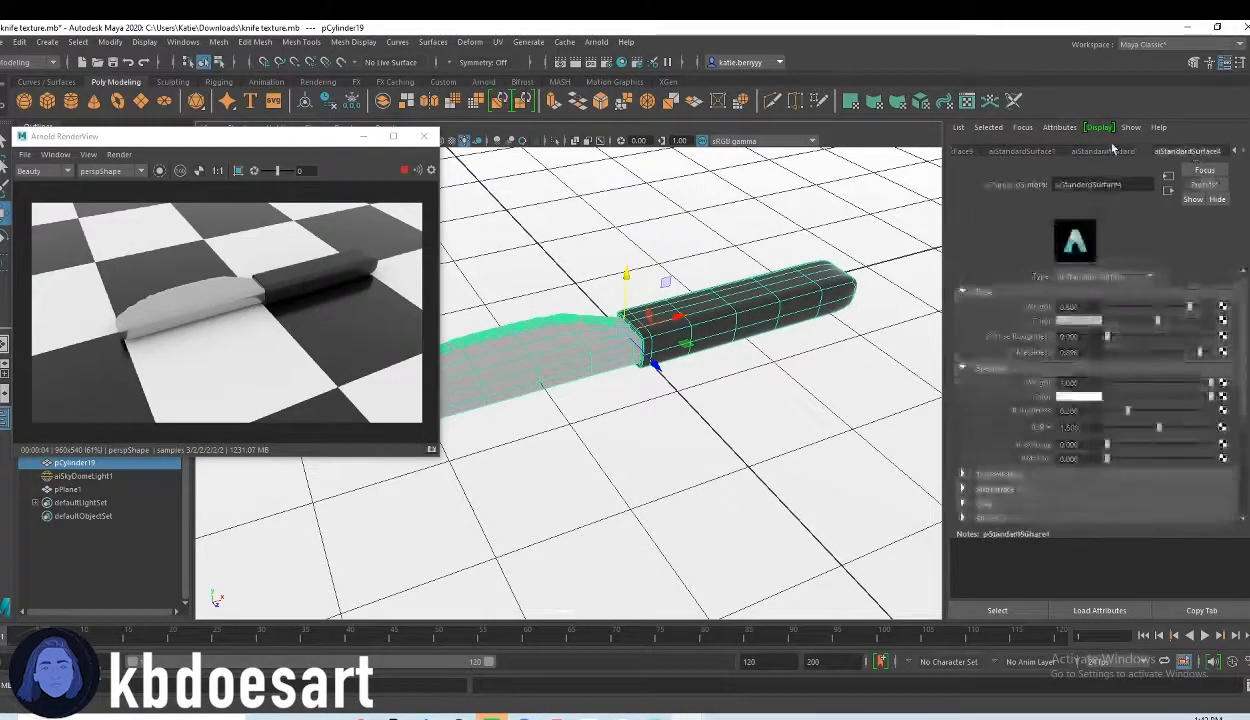
# - Adjust the blade aiStandardSurface's Specular Roughness down to a smooth metal finish
pyautogui.click(1104, 152)
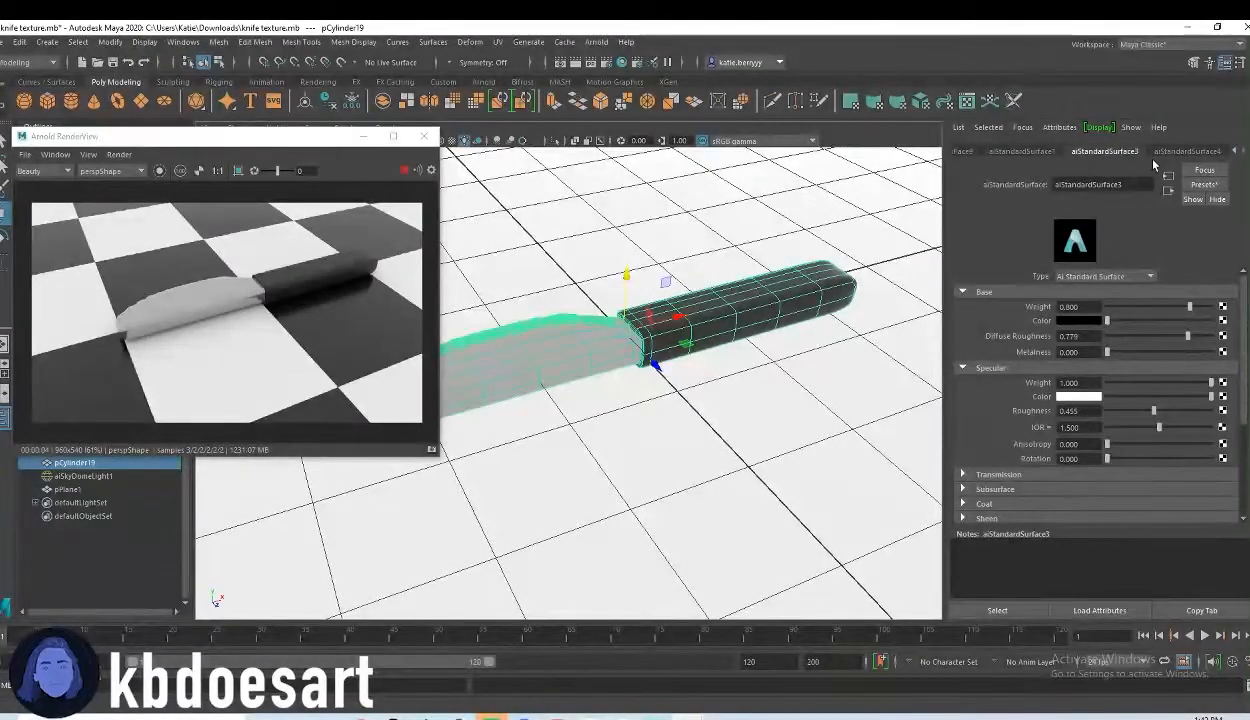
pyautogui.click(1188, 152)
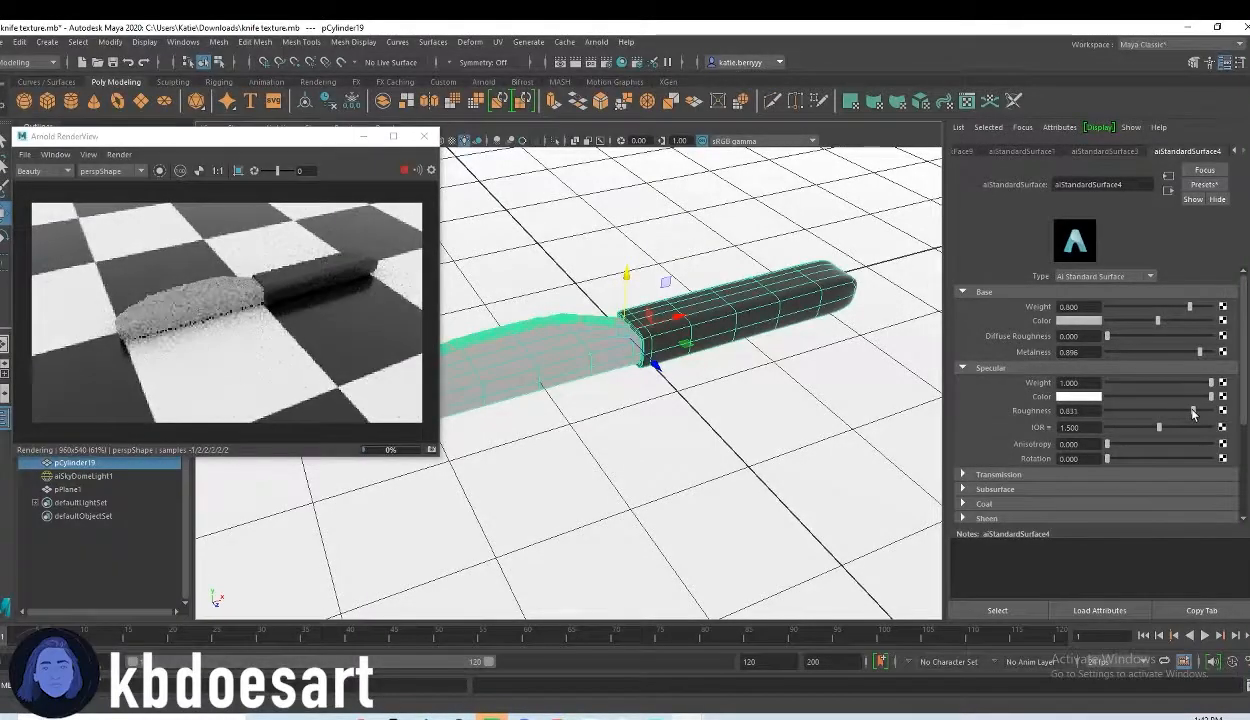
pyautogui.moveTo(1180, 412); pyautogui.dragTo(1140, 412)
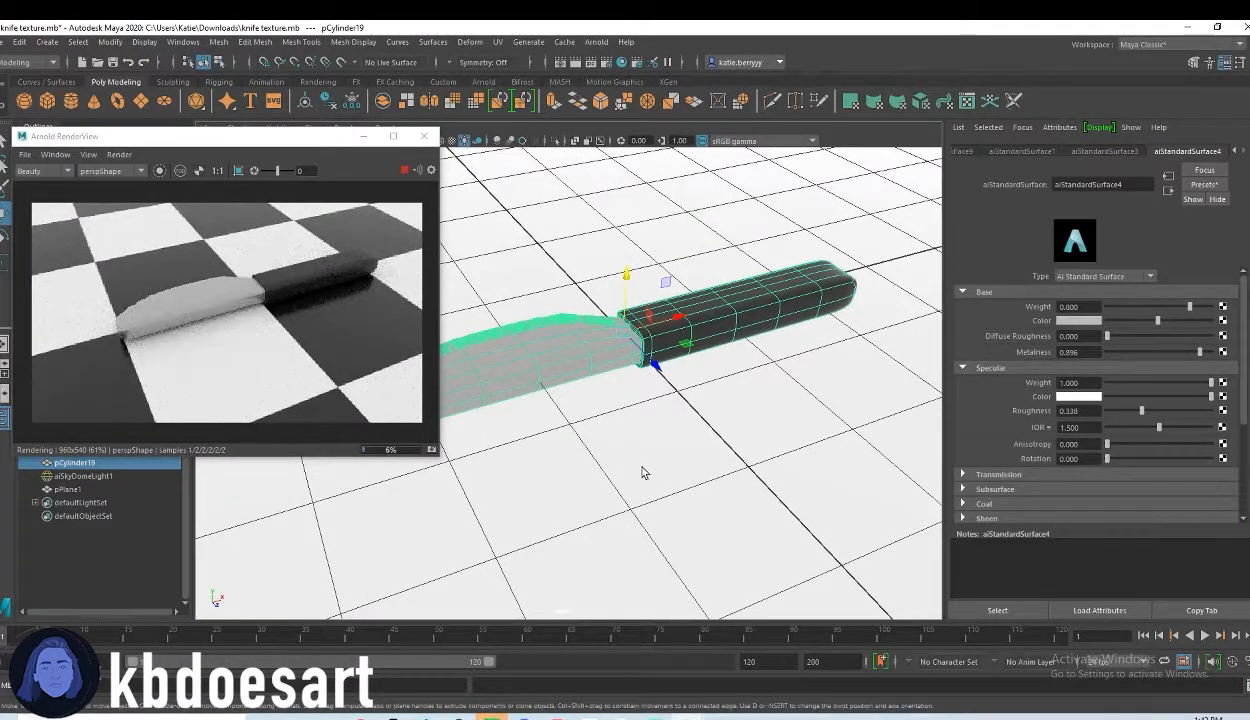